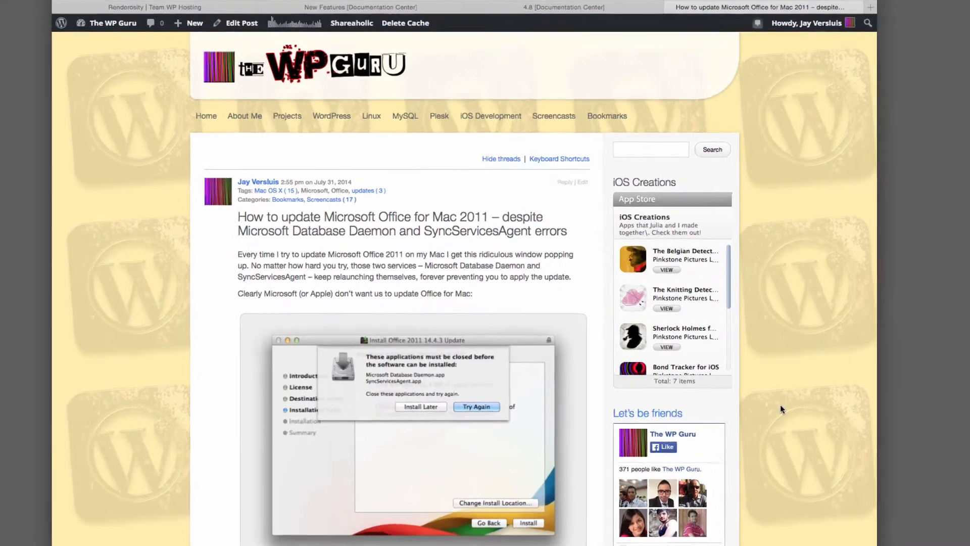
Dismiss the About Word box reporting version 14.4.8, returning to the Document Gallery
{"action": "scroll", "scroll_direction": "down", "scroll_amount": 3}
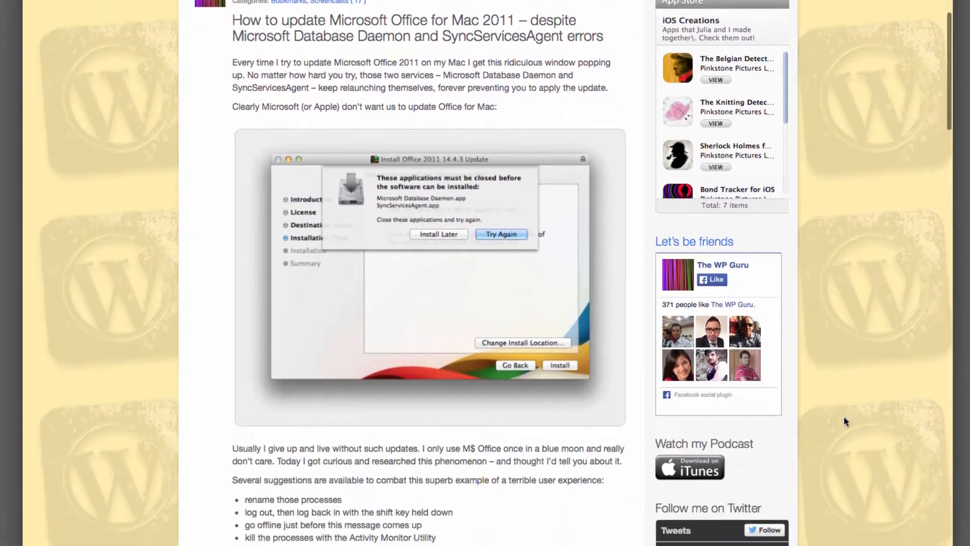
{"action": "scroll", "scroll_direction": "down", "scroll_amount": 3}
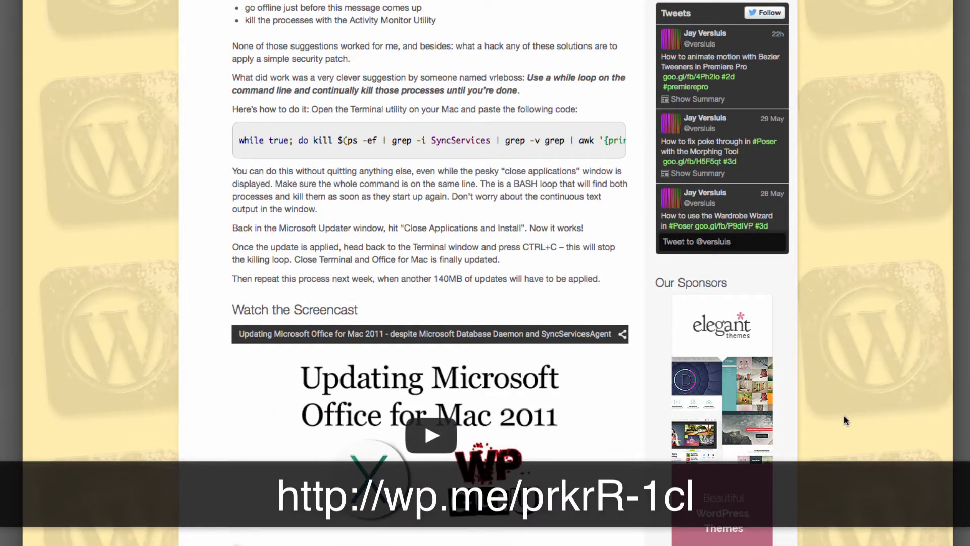
{"action": "scroll", "scroll_direction": "down", "scroll_amount": 3}
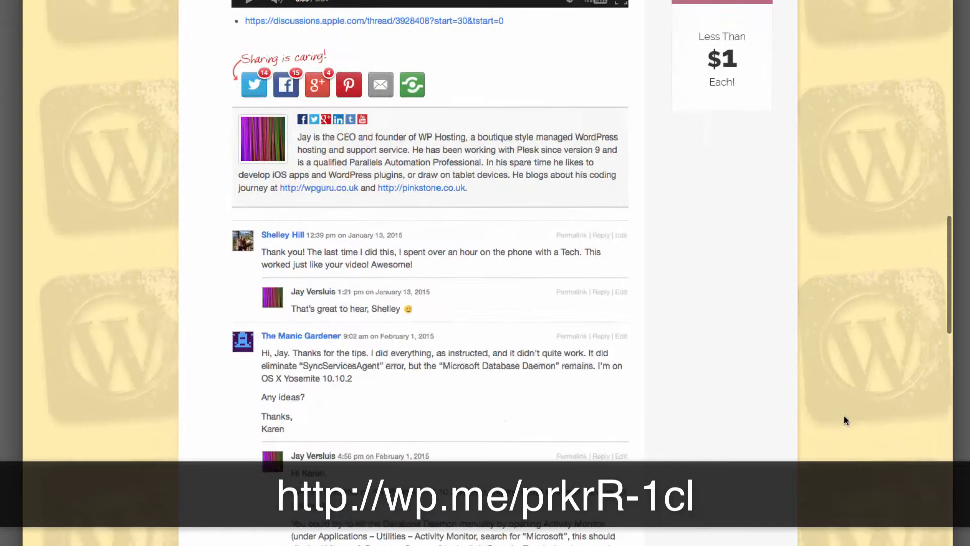
{"action": "scroll", "scroll_direction": "down", "scroll_amount": 3}
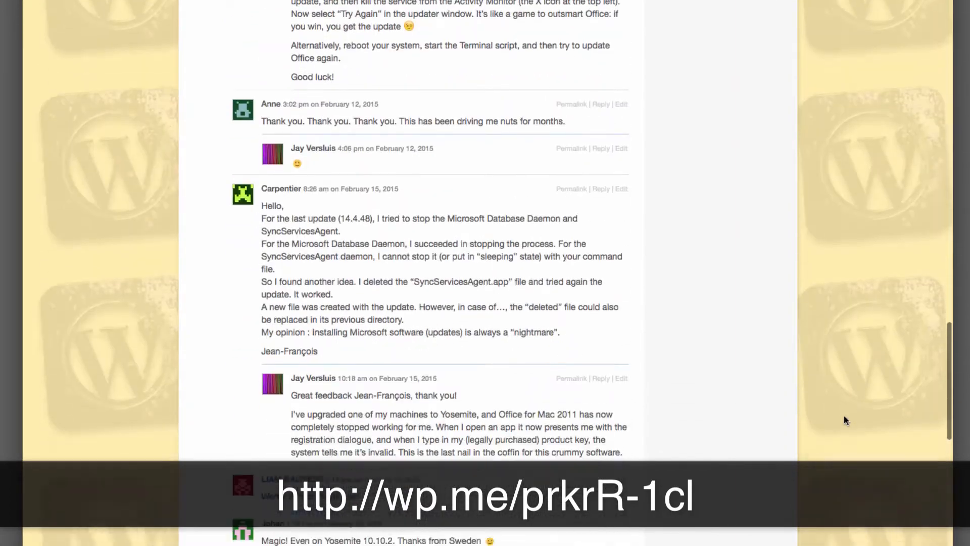
{"action": "scroll", "scroll_direction": "down", "scroll_amount": 3}
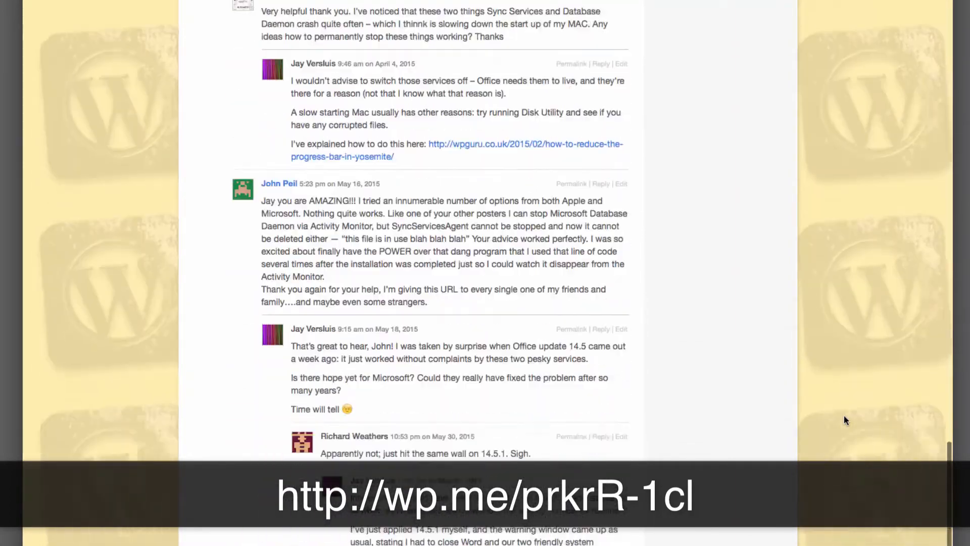
{"action": "scroll", "scroll_direction": "down", "scroll_amount": 3}
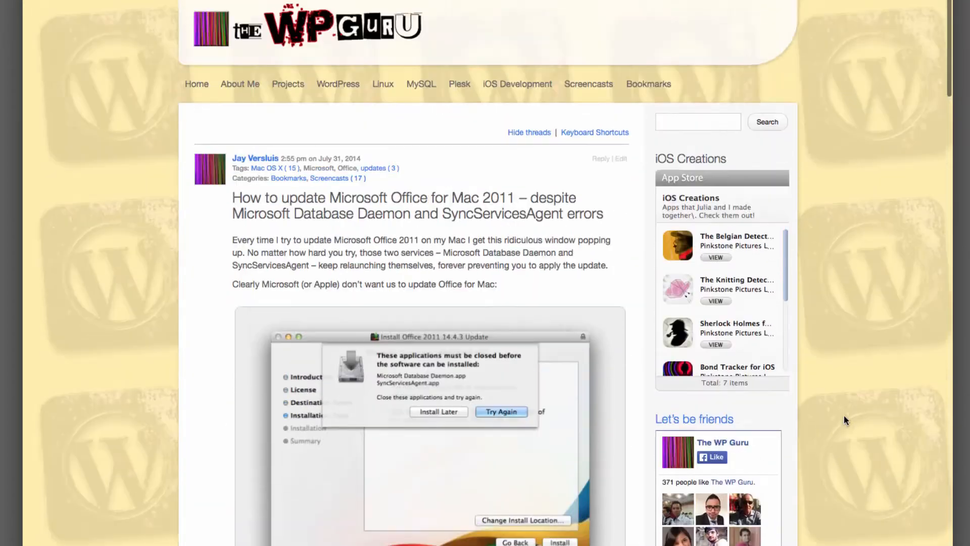
{"action": "scroll", "scroll_direction": "down", "scroll_amount": 3}
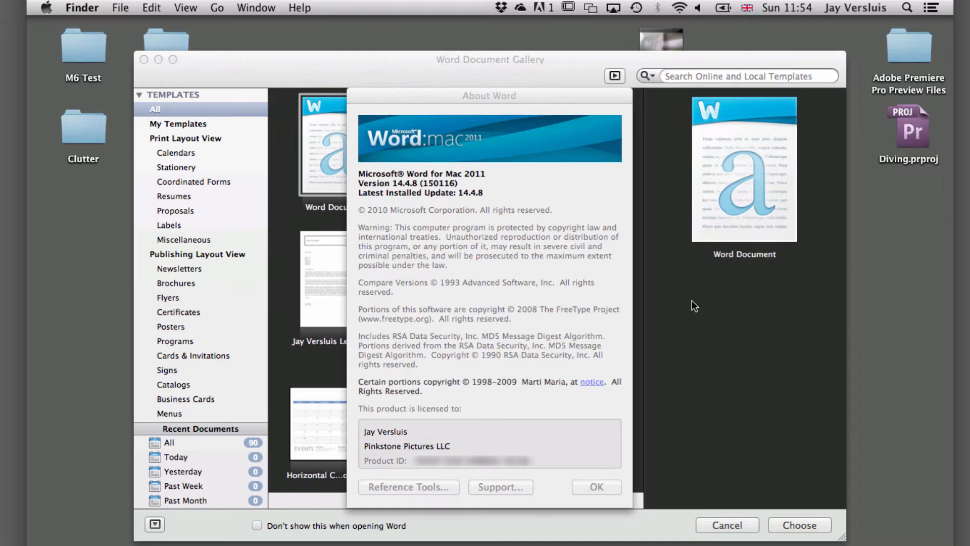
{"action": "mouse_move", "coordinate": [545, 95]}
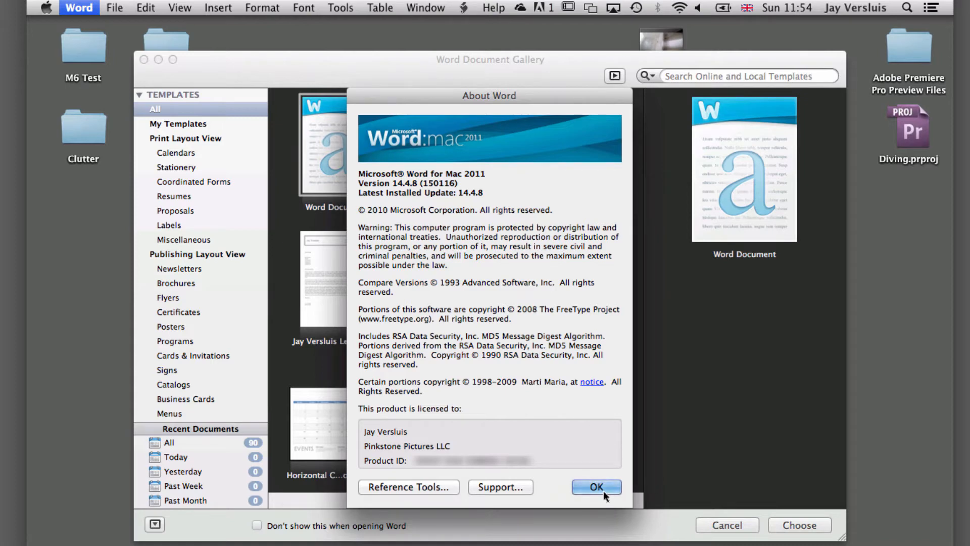
{"action": "left_click", "coordinate": [596, 487]}
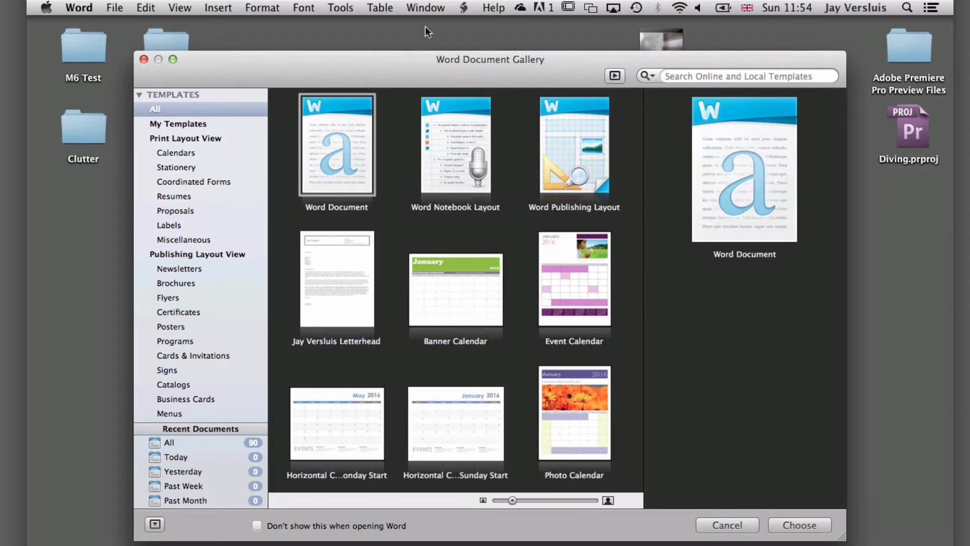
Check for updates from Help and start installing the Office 2011 14.5.1 Update
{"action": "left_click", "coordinate": [493, 7]}
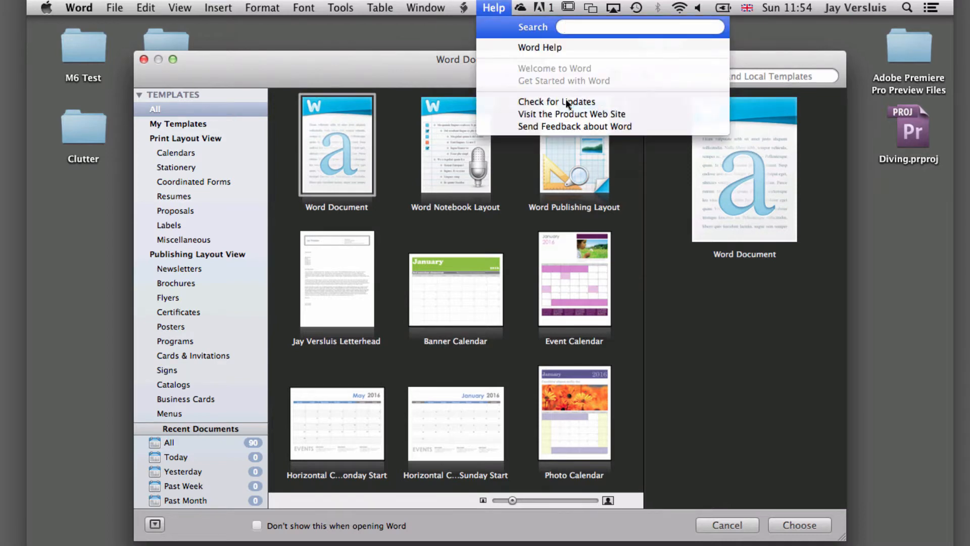
{"action": "left_click", "coordinate": [556, 101]}
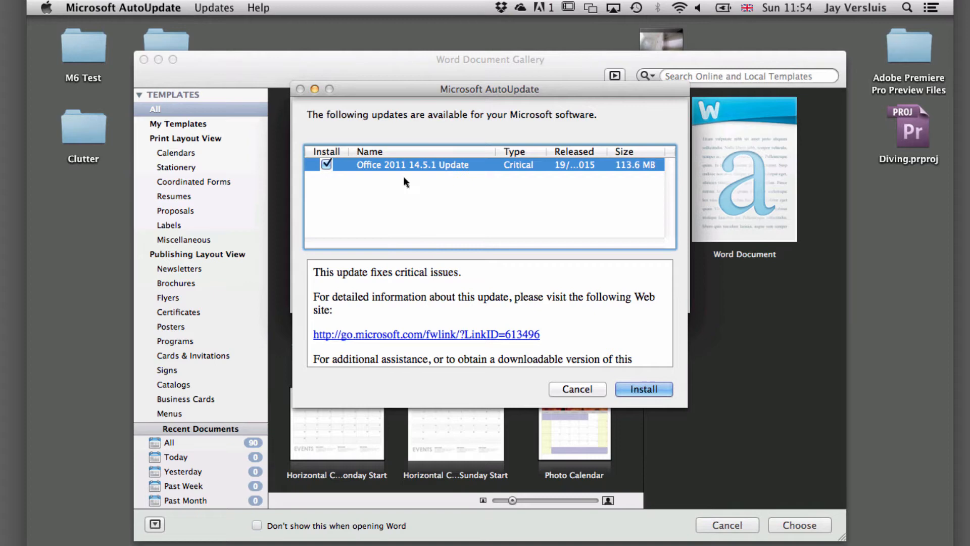
{"action": "left_click", "coordinate": [643, 388]}
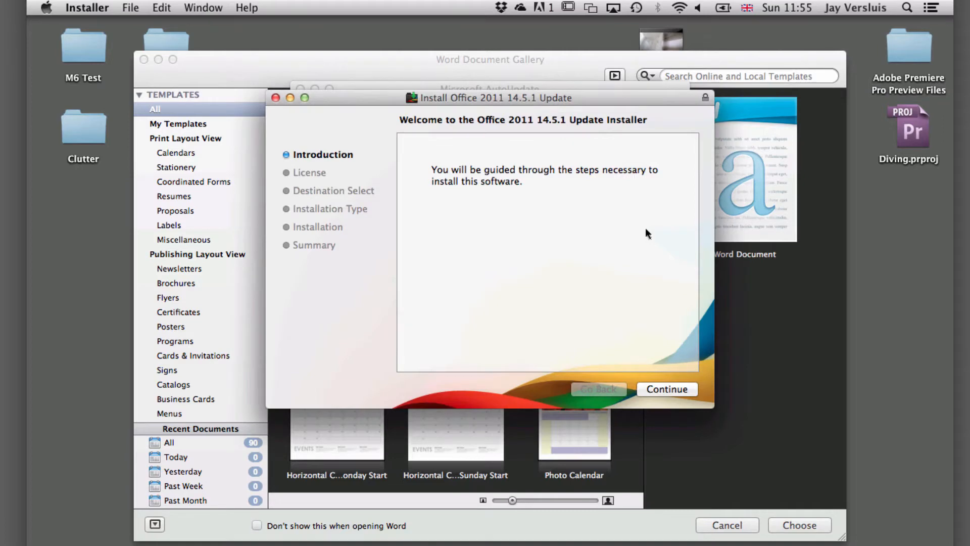
{"action": "mouse_move", "coordinate": [677, 389]}
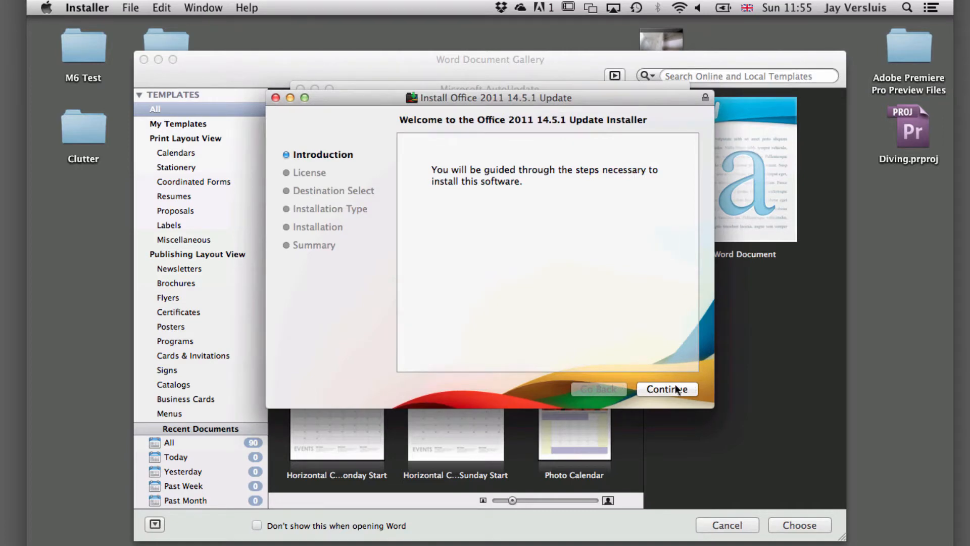
Continue past the introduction and license, agreeing to the software license agreement
{"action": "left_click", "coordinate": [667, 389]}
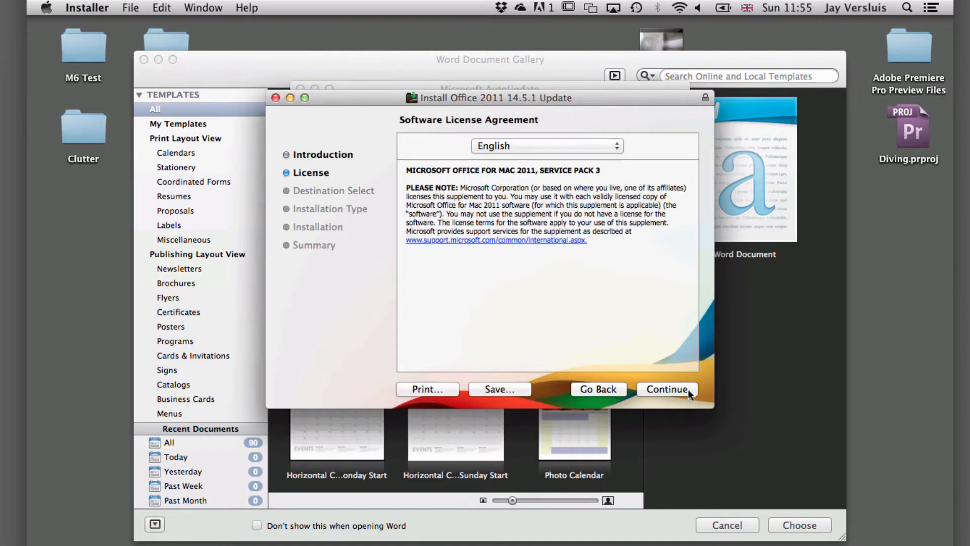
{"action": "left_click", "coordinate": [667, 389]}
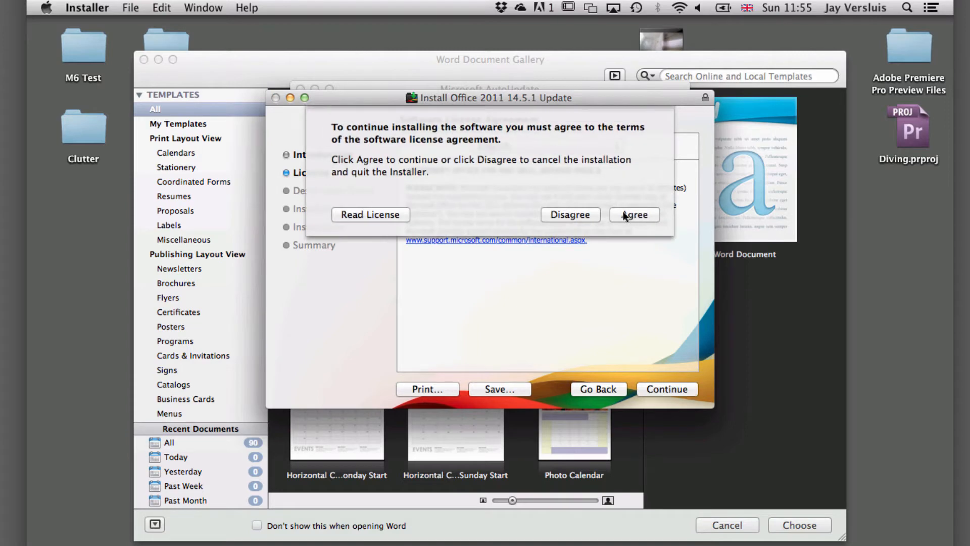
{"action": "left_click", "coordinate": [634, 214]}
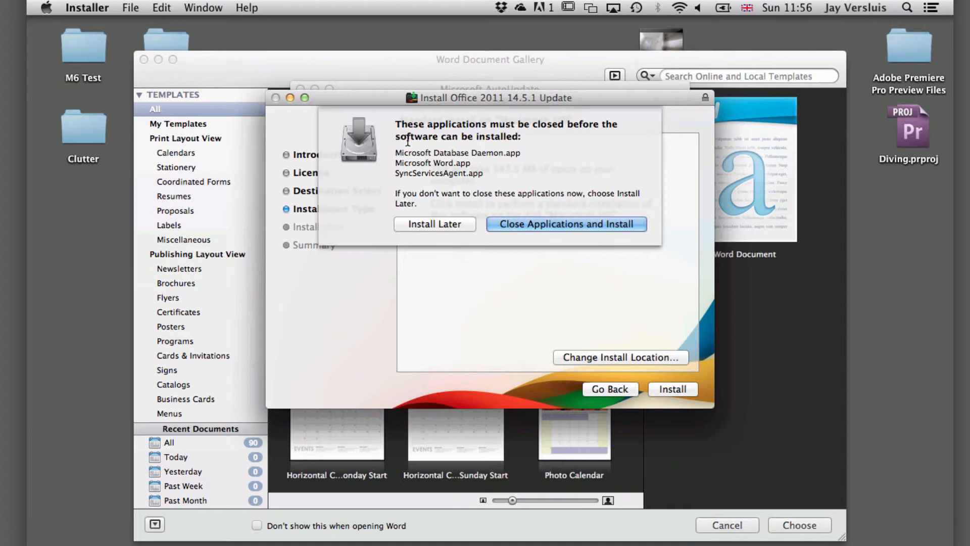
{"action": "mouse_move", "coordinate": [461, 197]}
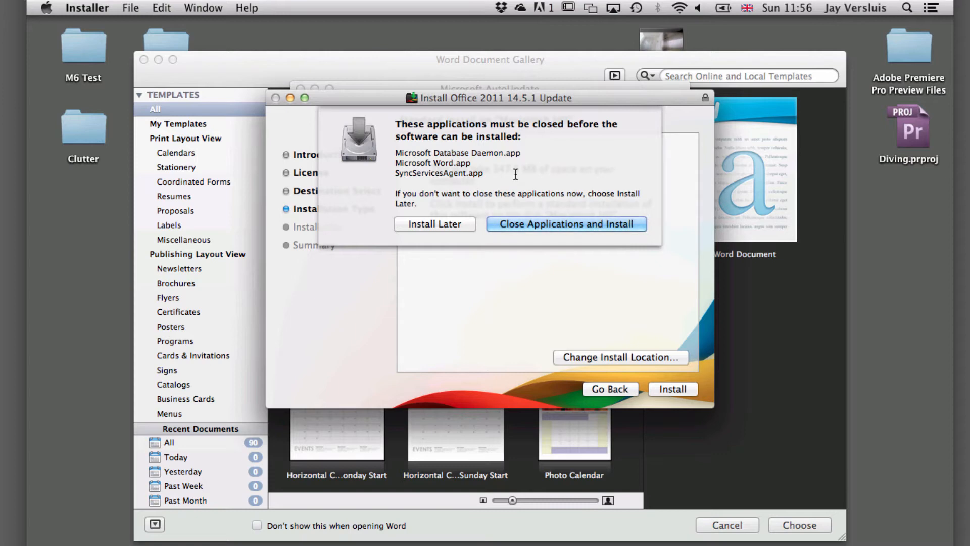
Bring Word forward and close its Document Gallery window
{"action": "left_click", "coordinate": [564, 224]}
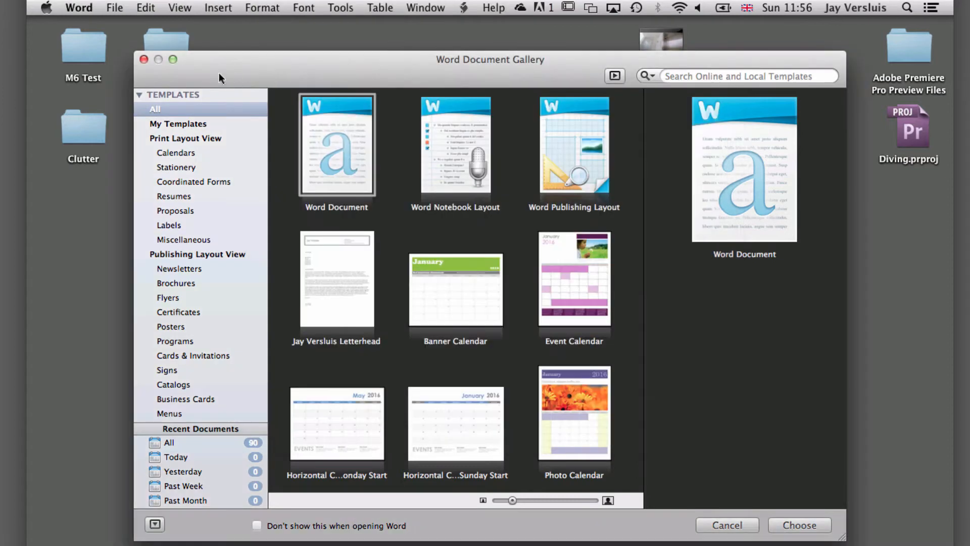
{"action": "left_click", "coordinate": [79, 7]}
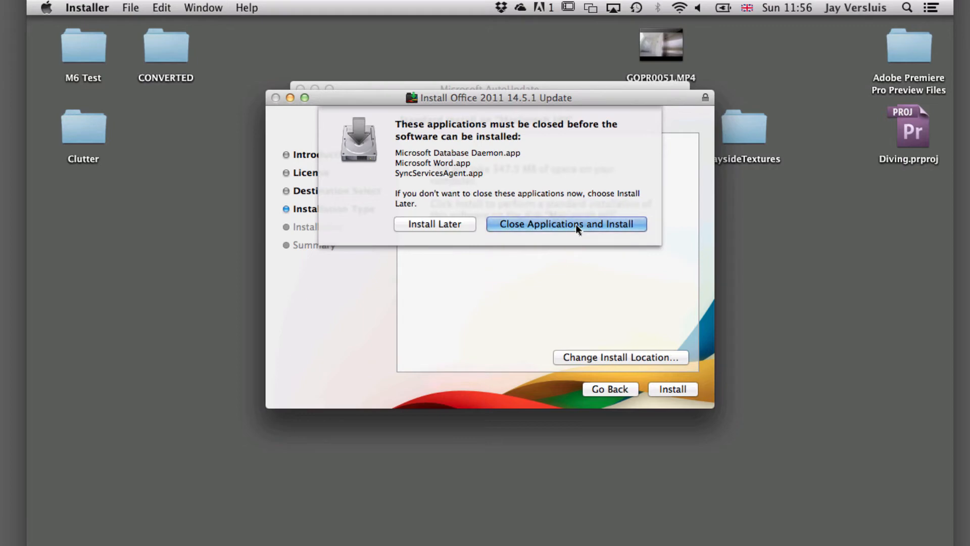
Close the blocking applications, authorise with the admin password and install the update
{"action": "left_click", "coordinate": [566, 224]}
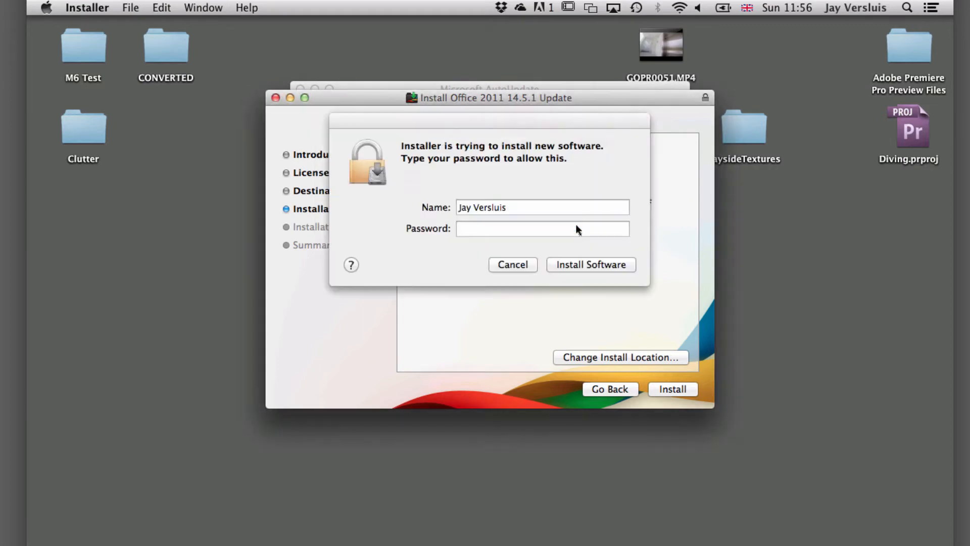
{"action": "left_click", "coordinate": [542, 228]}
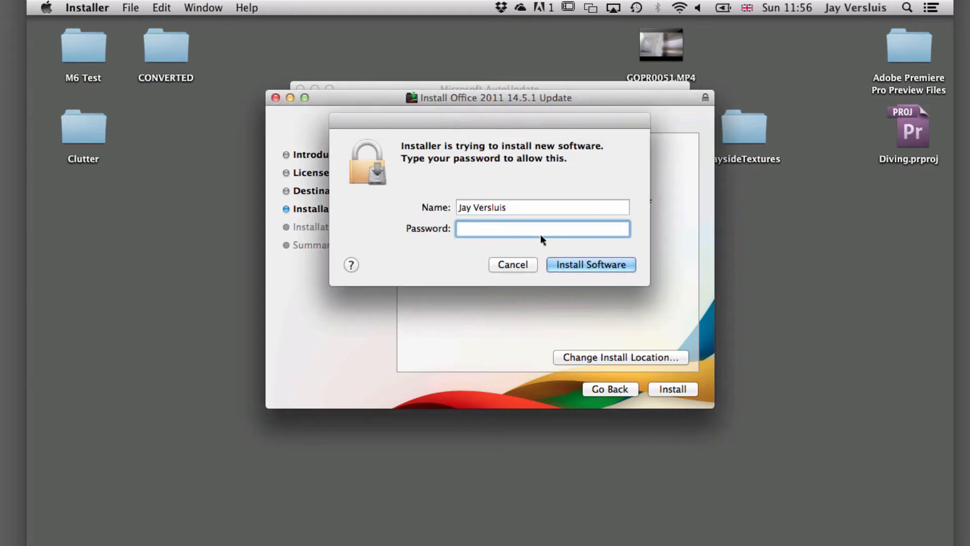
{"action": "left_click", "coordinate": [590, 263]}
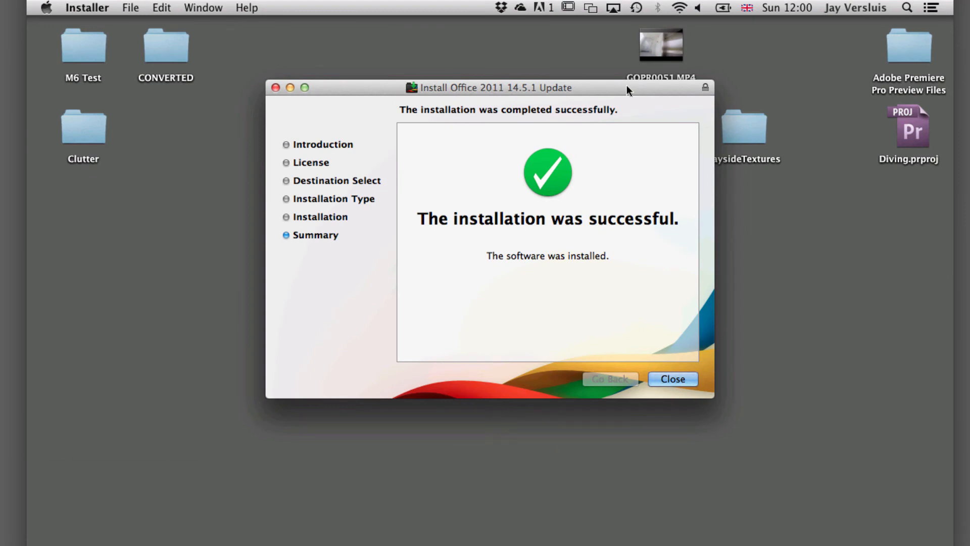
Close the Installer, quit Microsoft AutoUpdate and relaunch Word from the Dock
{"action": "left_click", "coordinate": [673, 379]}
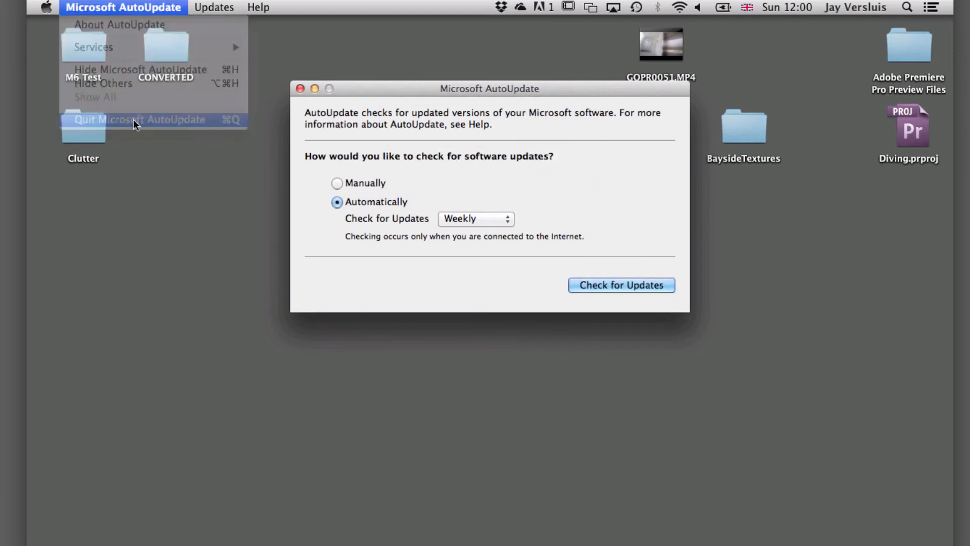
{"action": "left_click", "coordinate": [139, 119]}
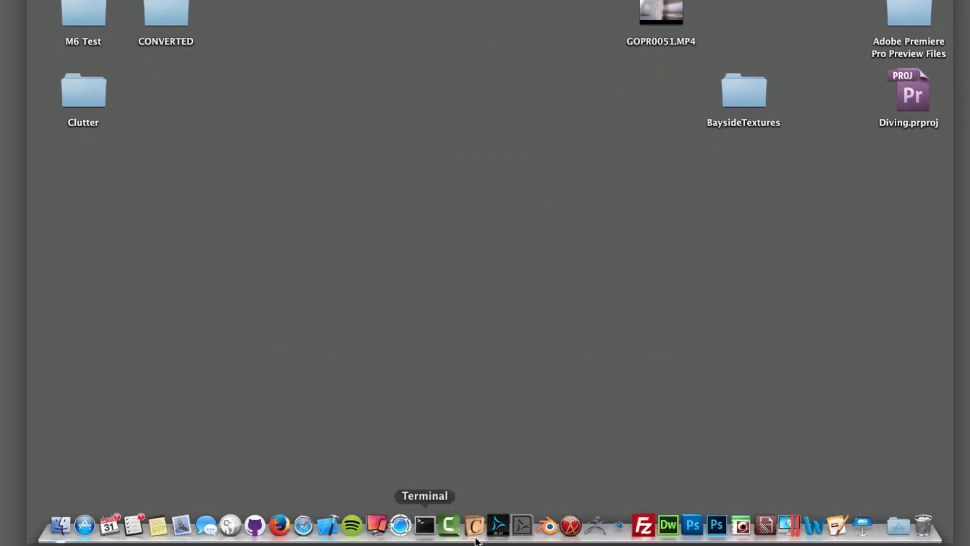
{"action": "left_click", "coordinate": [813, 529]}
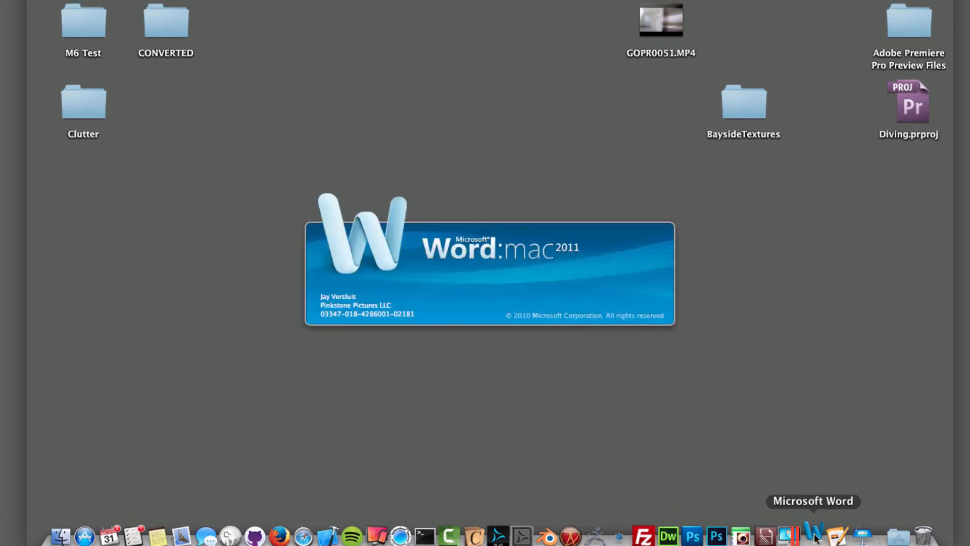
View About Word confirming version 14.5.1, then dismiss it
{"action": "left_click", "coordinate": [816, 533]}
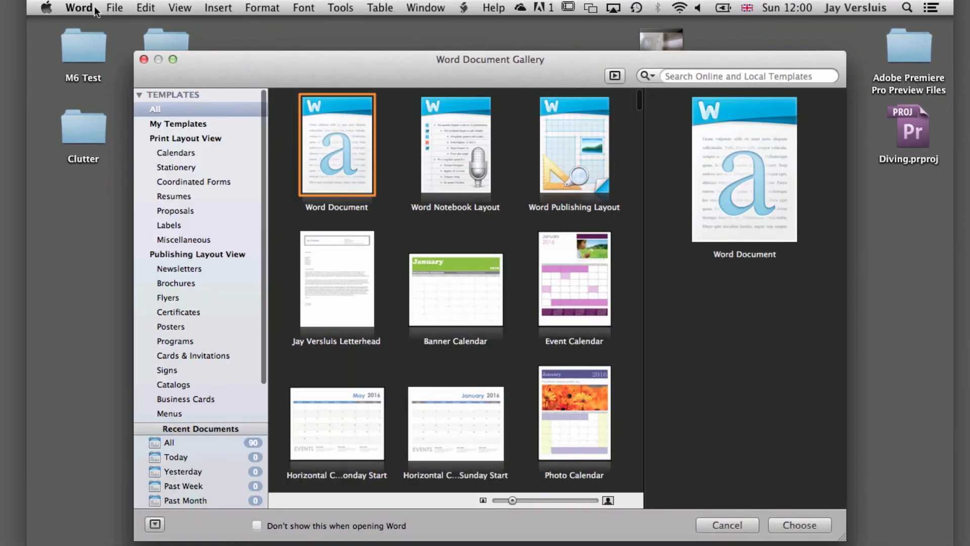
{"action": "left_click", "coordinate": [79, 7]}
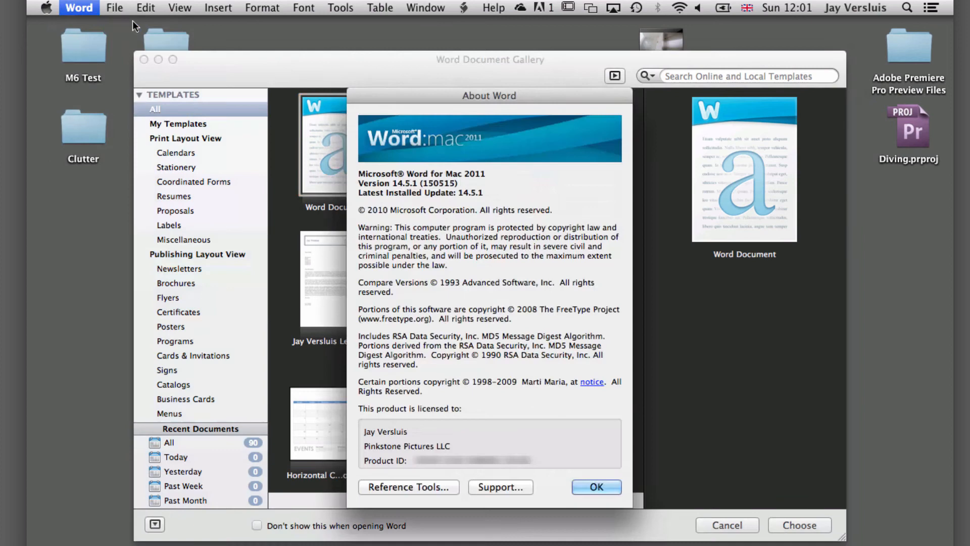
{"action": "mouse_move", "coordinate": [510, 204]}
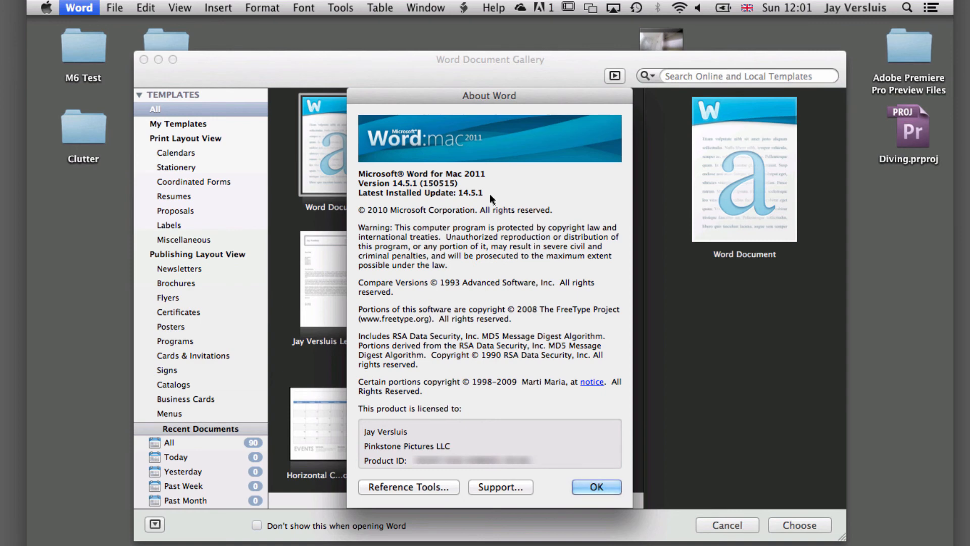
{"action": "mouse_move", "coordinate": [522, 195]}
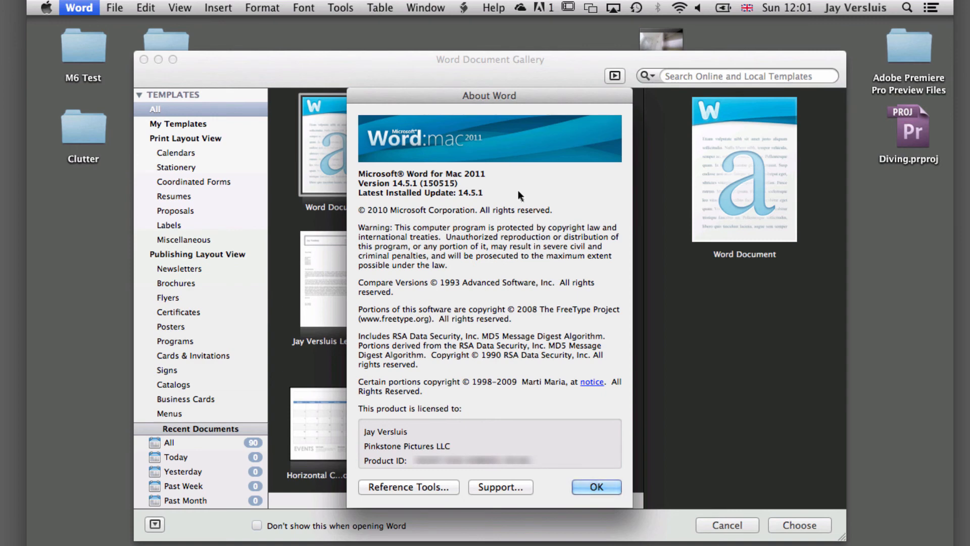
{"action": "left_click", "coordinate": [595, 487]}
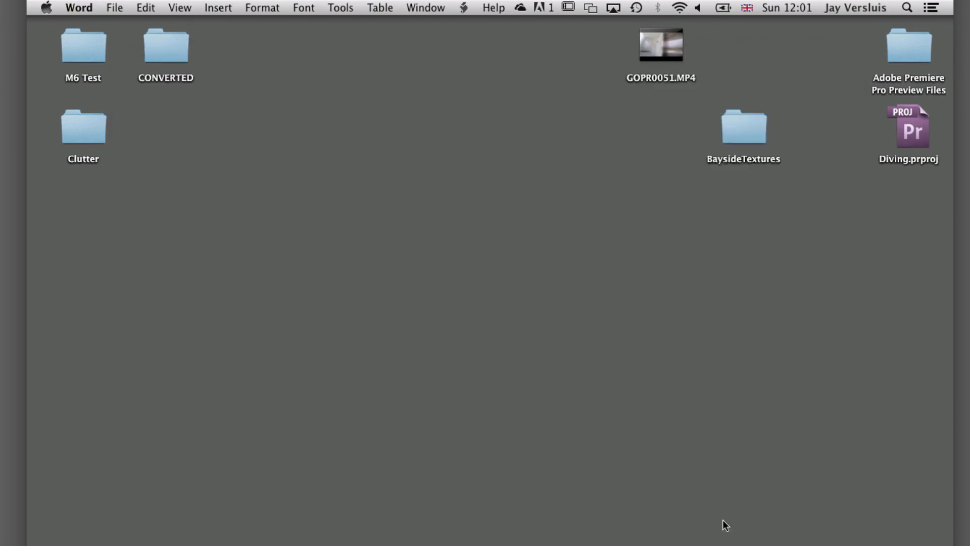